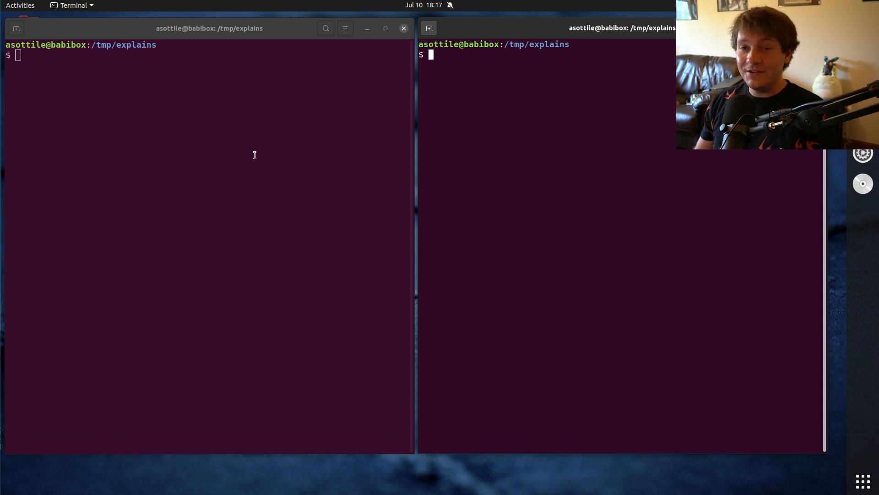
mouse_move(321, 383)
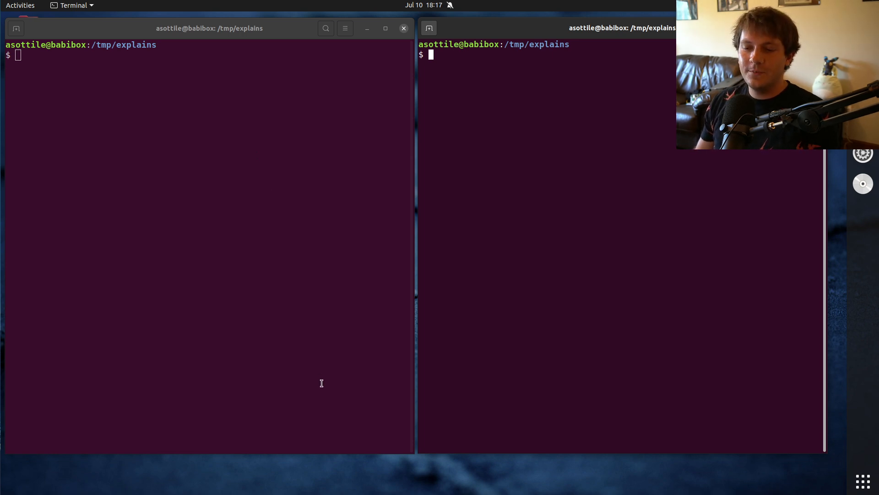
mouse_move(553, 164)
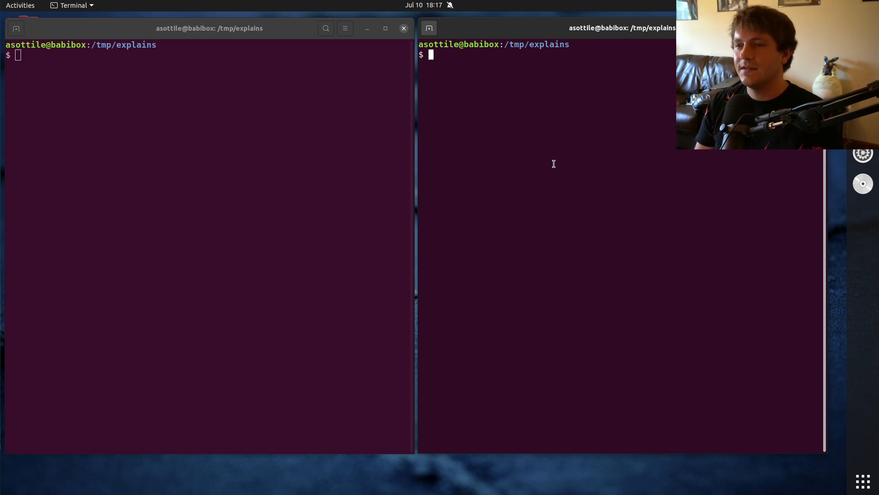
- Start src.py in babi with print('hello demo') and a trailing comment
text(cp ~^C)
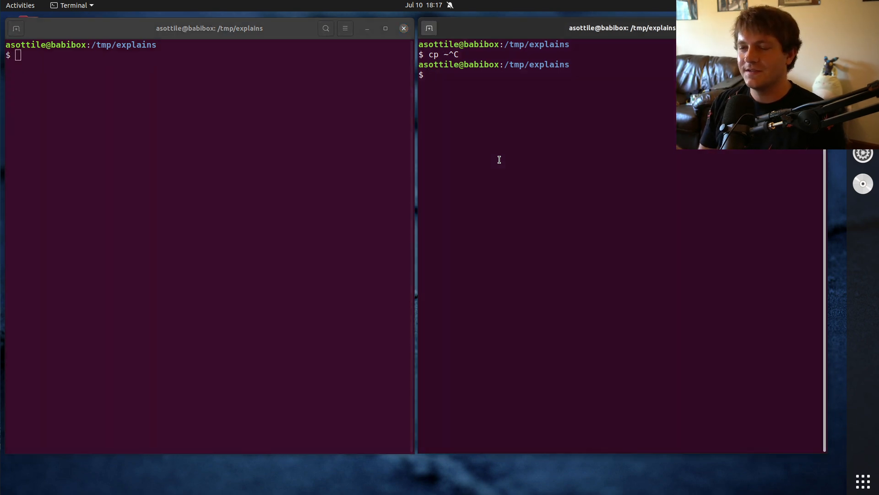
text(ba)
text(pri)
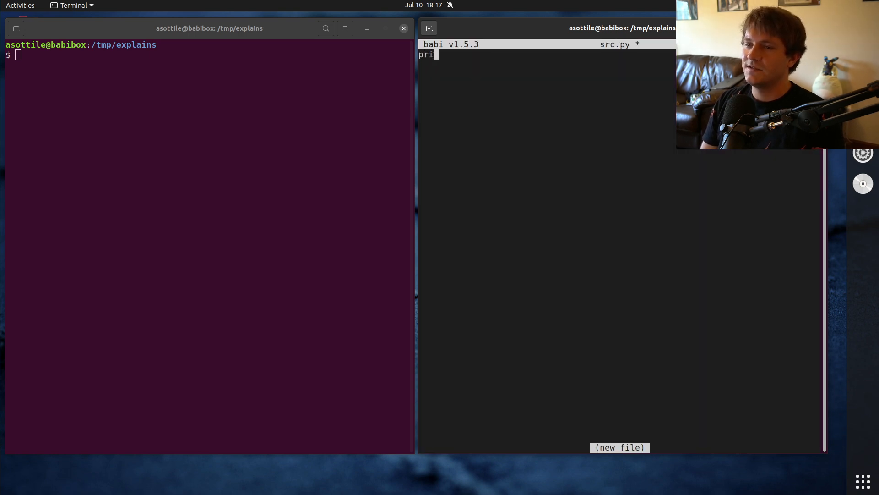
text(nt('hello dem)
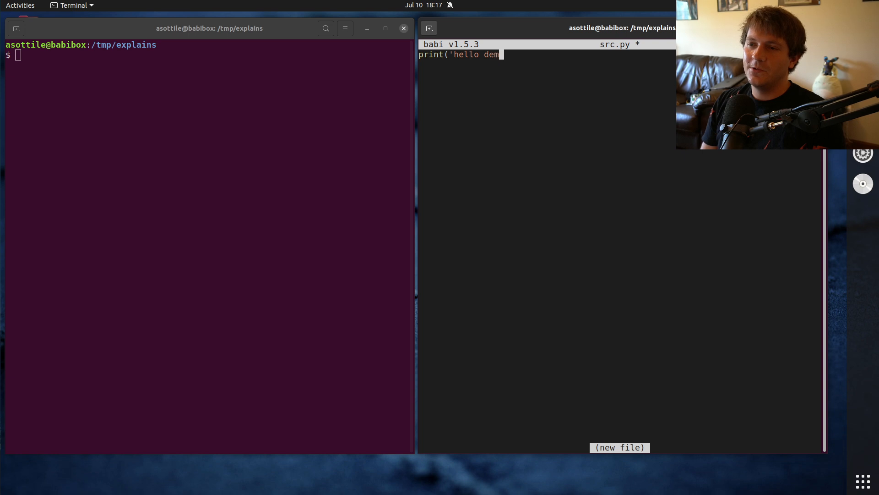
text(o') #)
click(621, 75)
text(# another comment here)
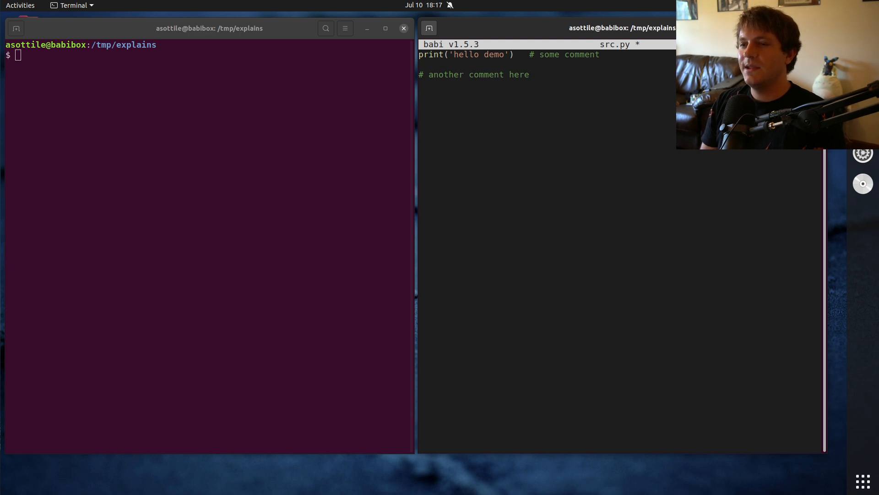
- Add an 'import os # noqa: F' line, then remove it and save src.py
text(import os  # noq)
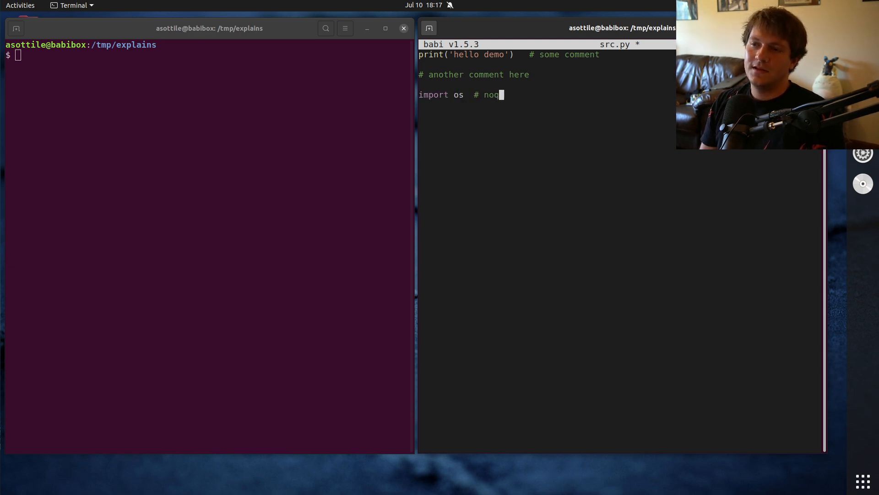
text(a:)
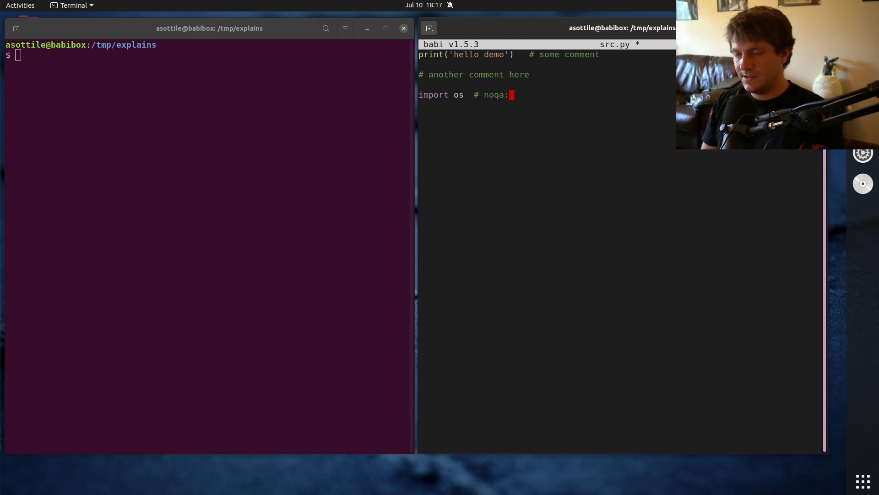
text(F401)
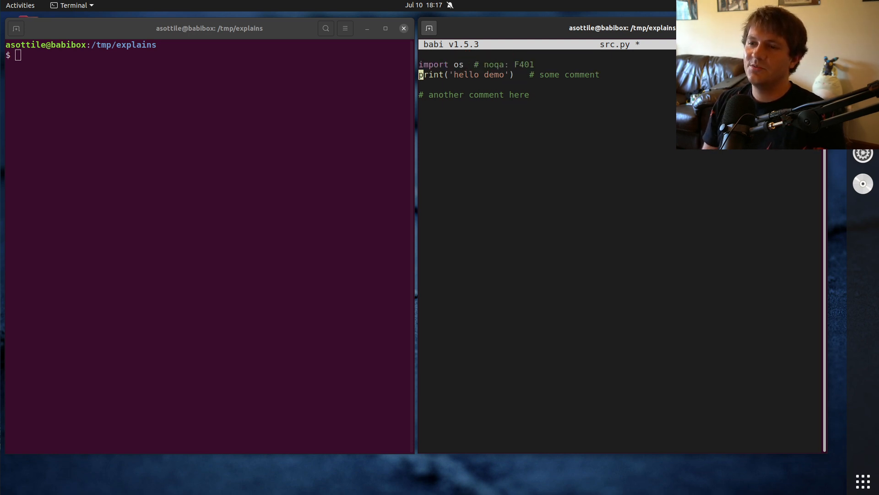
key(ctrl+s)
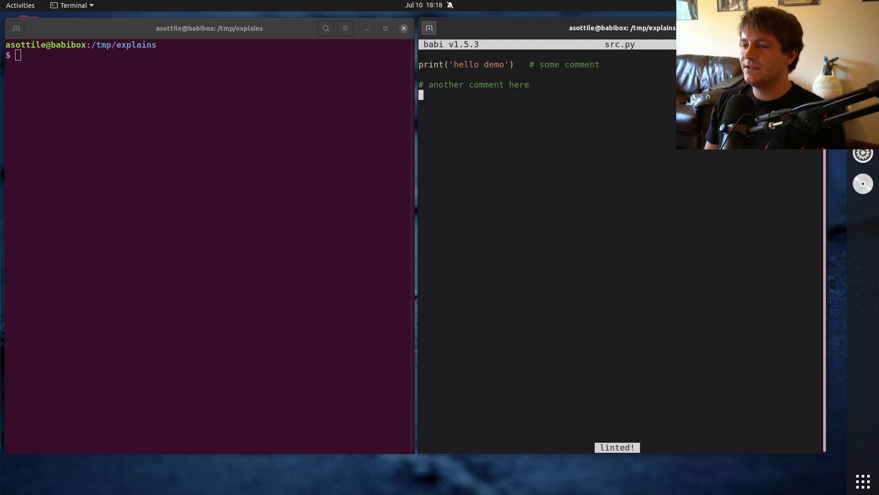
- Restore 'import os # noqa: F401' at the top, make the print comment '# noqa', and save
text(import os  # noqa: F401)
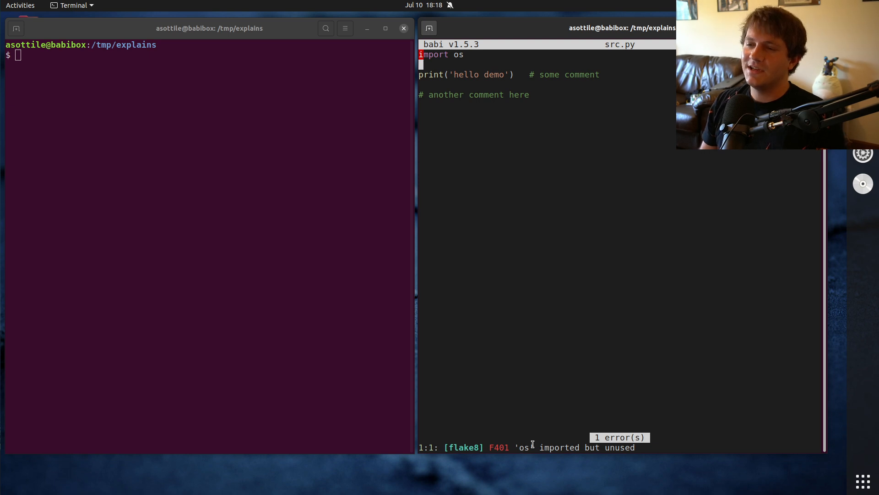
text(# noqa:)
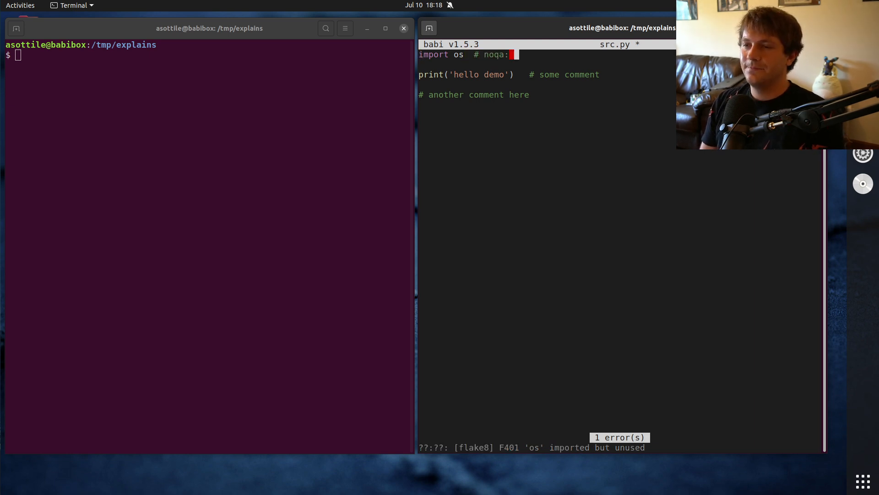
text(F401)
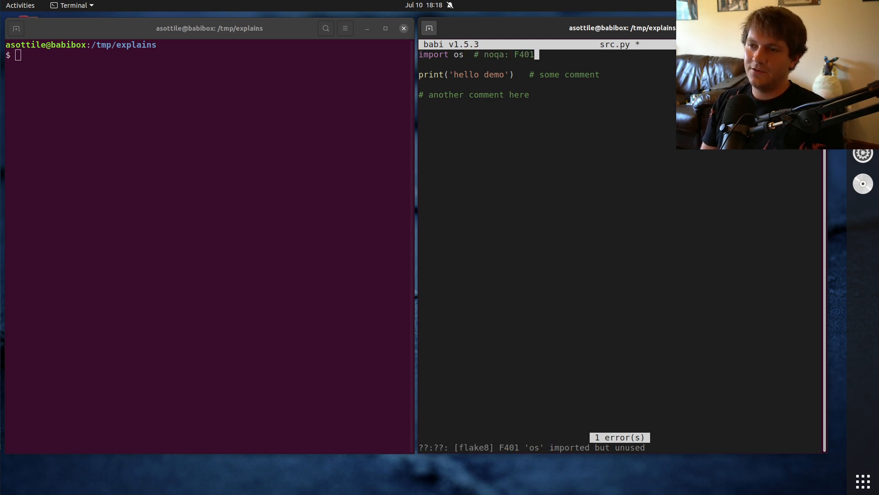
key(ctrl+s)
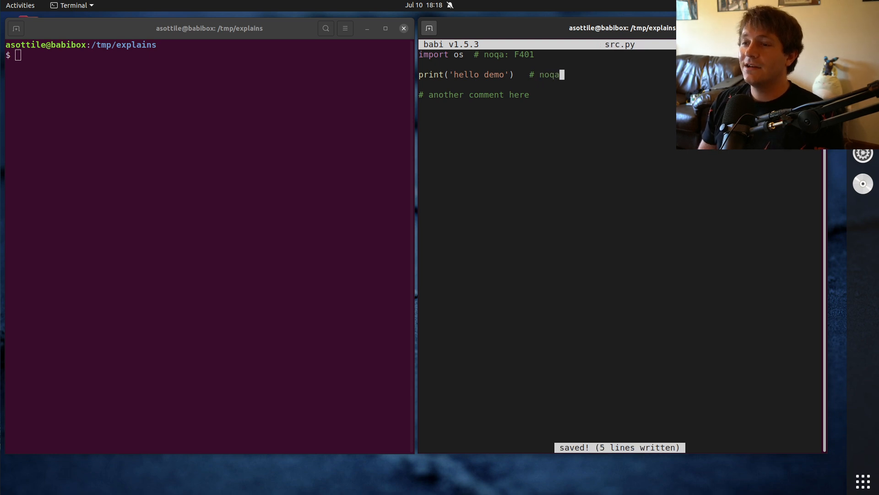
- Open t.py in babi, import re, and read src.py into contents
text(babi)
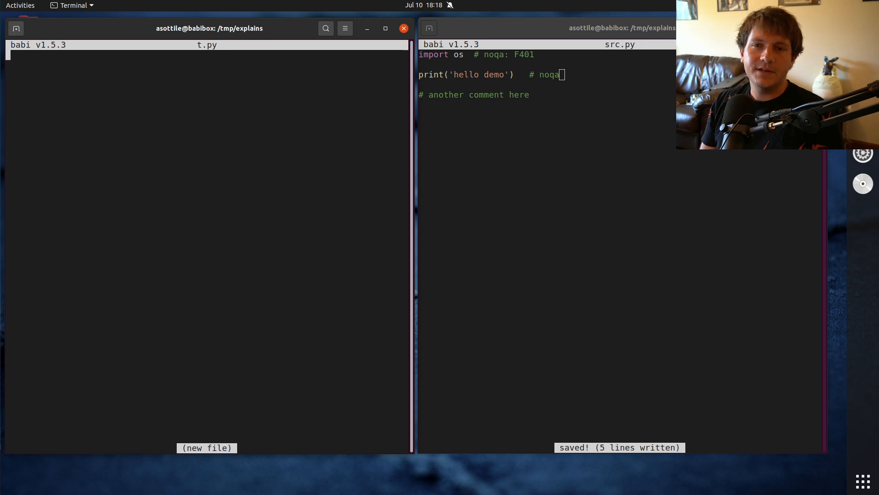
text(with i)
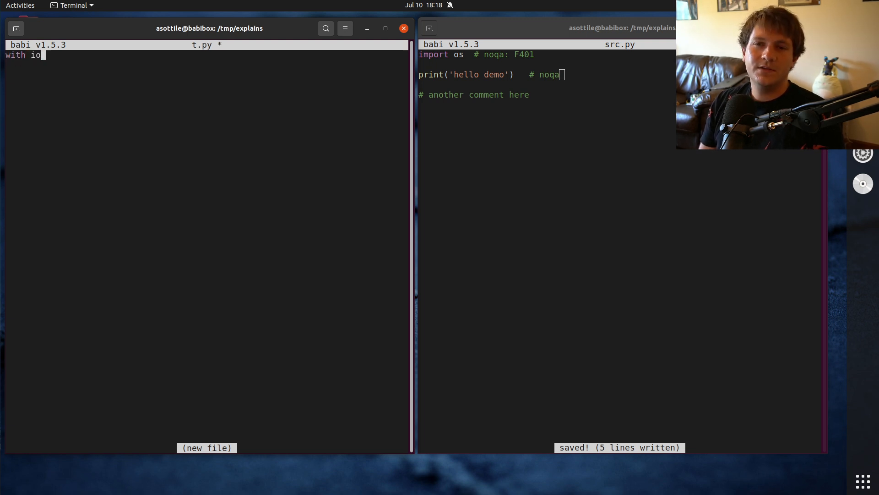
text(open('src.p)
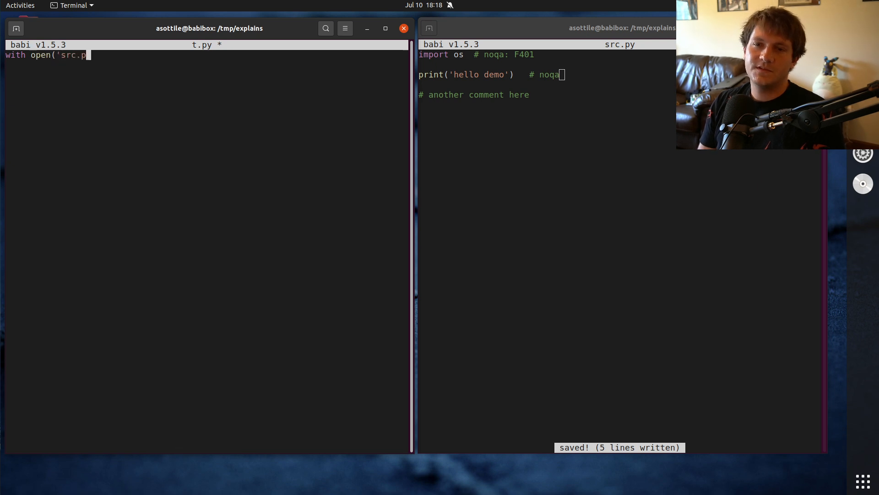
text(y') as f:\n    contents)
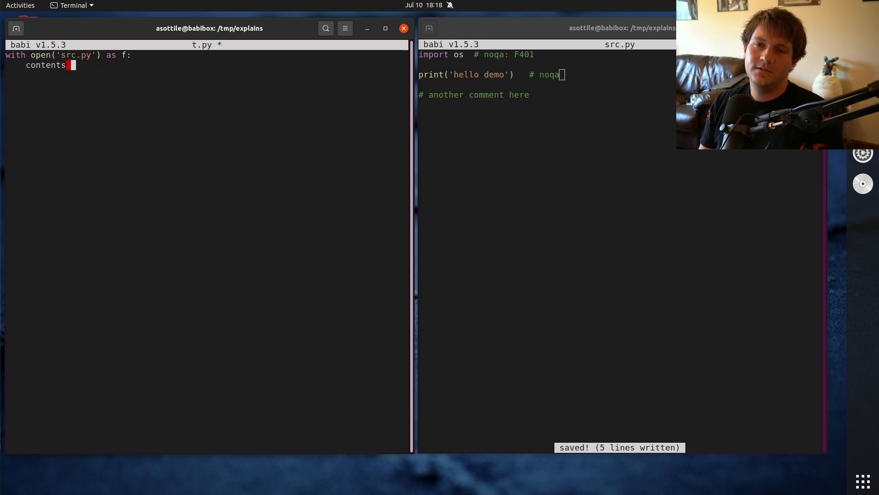
text(= f.read())
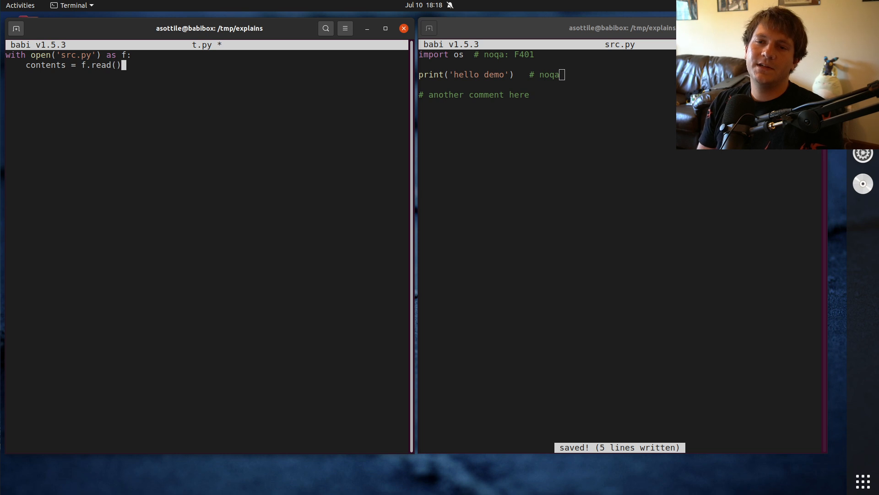
text(import re)
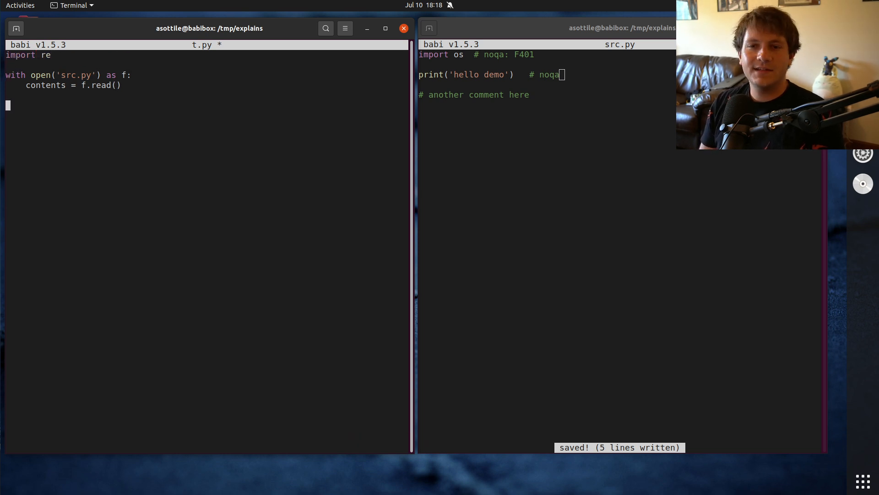
- Compile the comment regex re.compile('#[^\n]+') in t.py
text(comment)
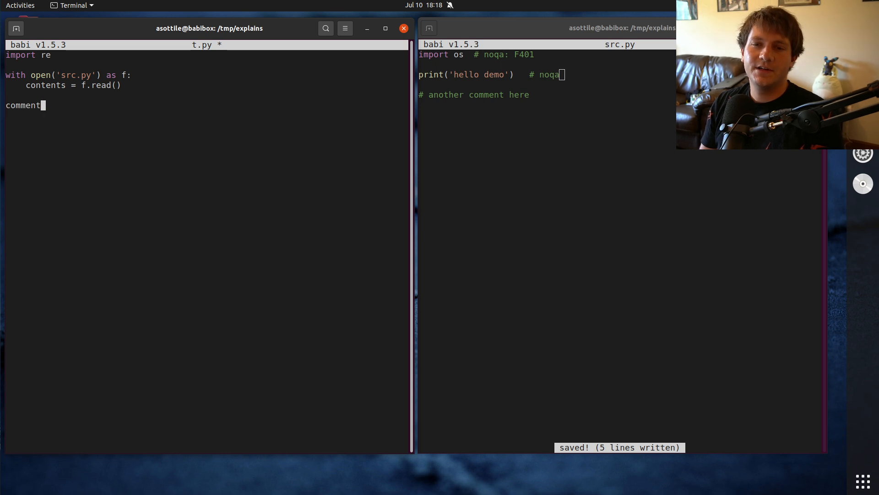
text(= re.compiule)
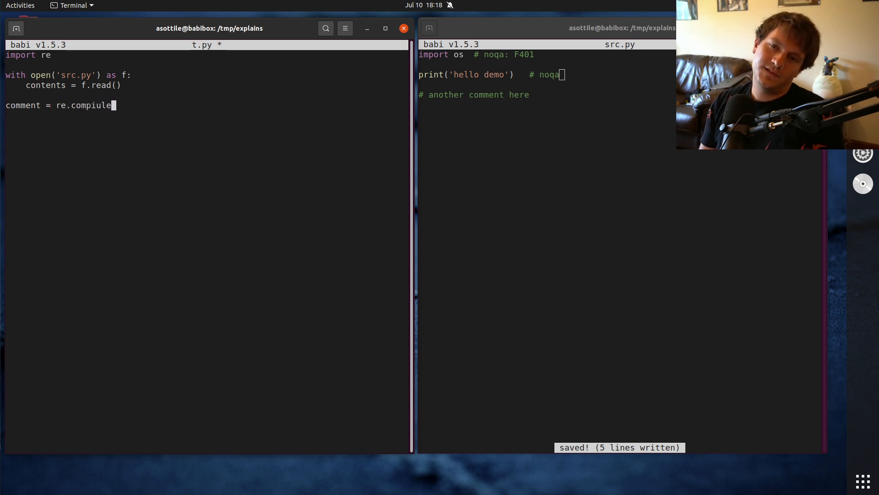
text((')
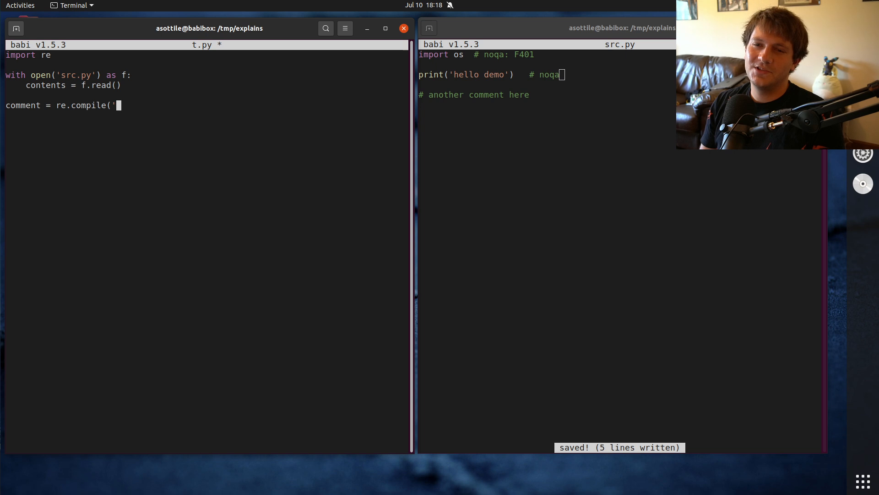
text(#)
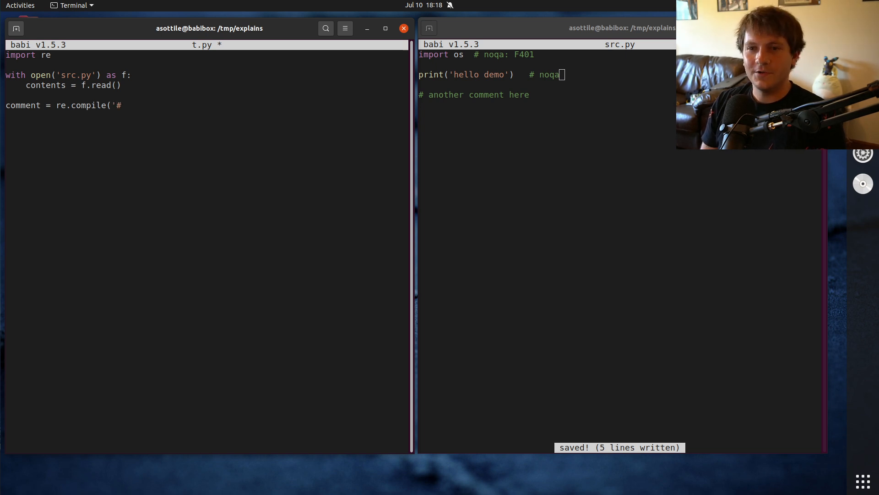
text([^\)
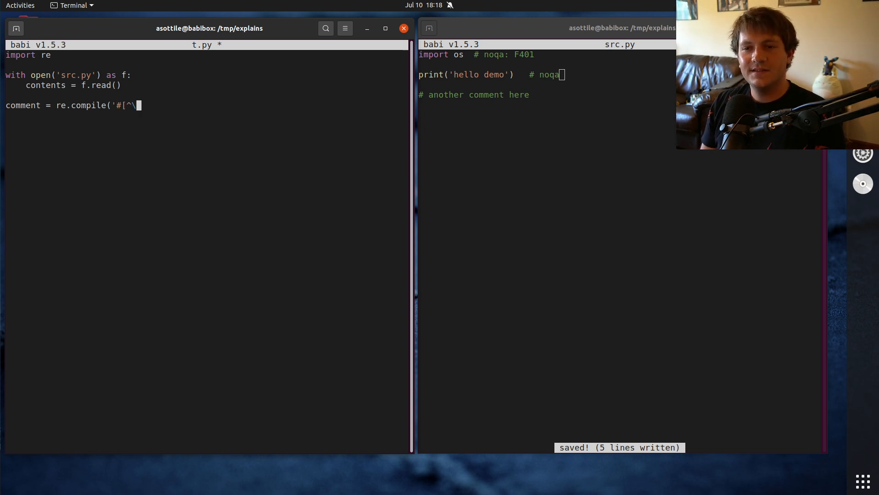
text(n]+)
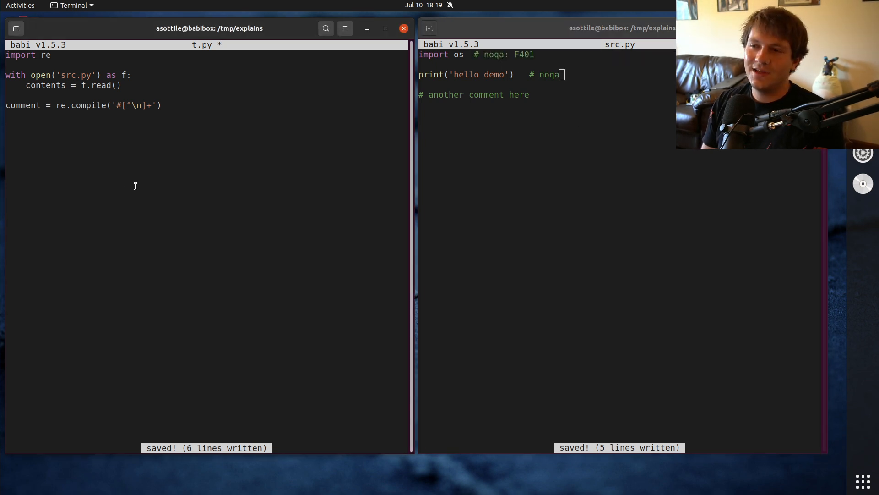
- Print comment.sub('', contents) and pipe t.py's output into flake8, showing four warnings
text(comment.sub('', contents)
text(python3 t.py)
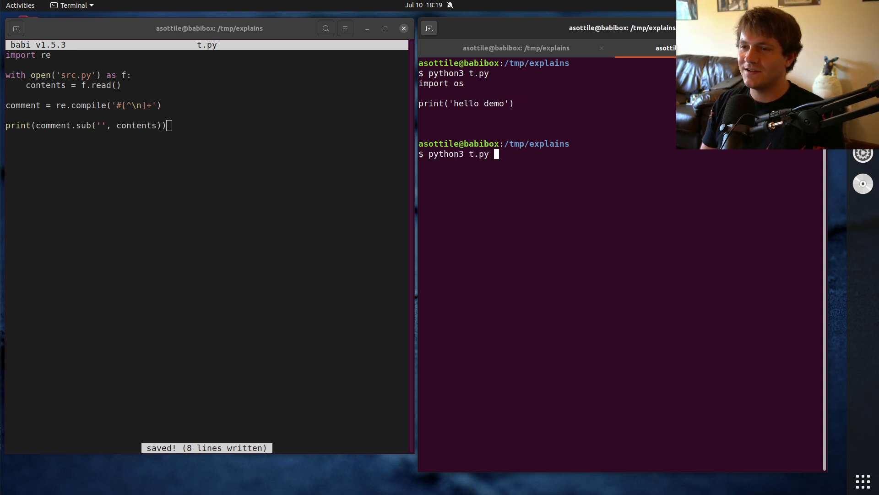
text(| flake9)
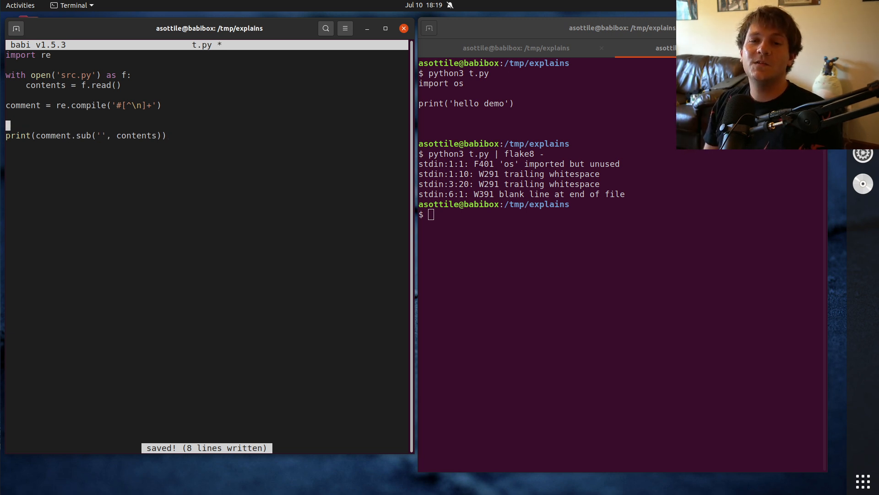
text(def)
text(from __future__ import a)
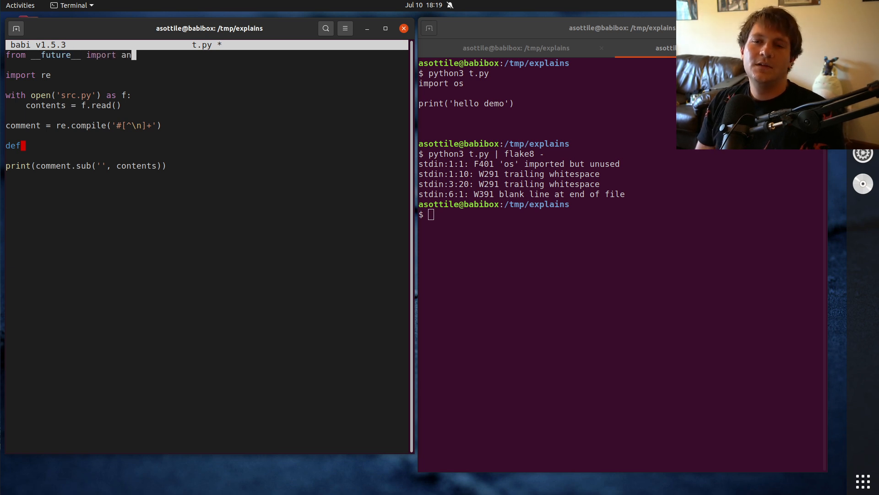
- Import annotations, declare cb(match: Match[str]) -> str, and pass cb to comment.sub
text(notations)
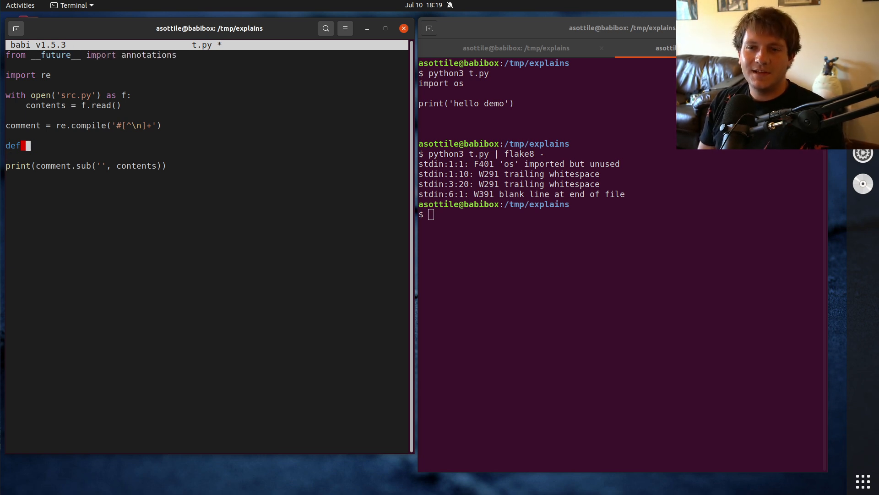
text(cd()
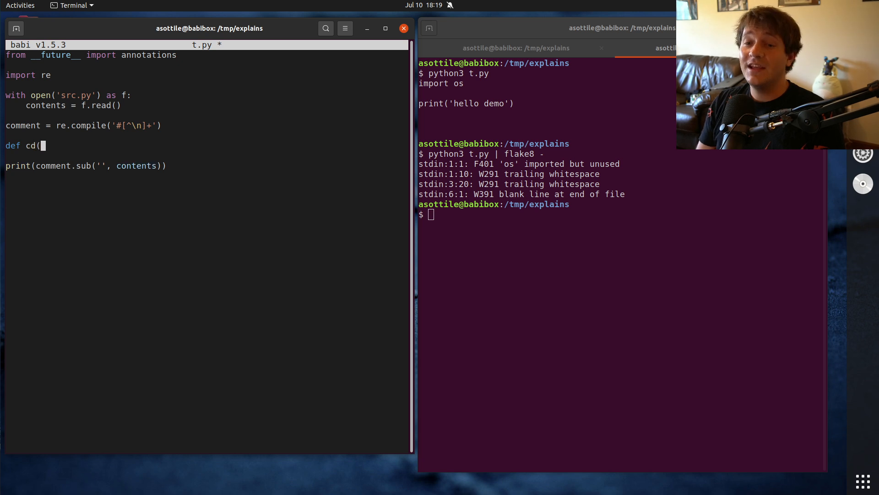
text(match: Match[str]) -> str:)
click(86, 165)
text(cb)
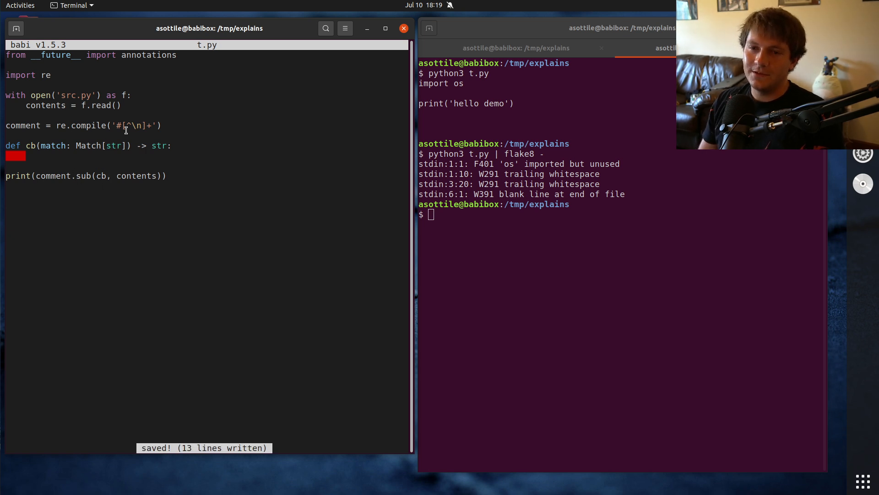
click(106, 176)
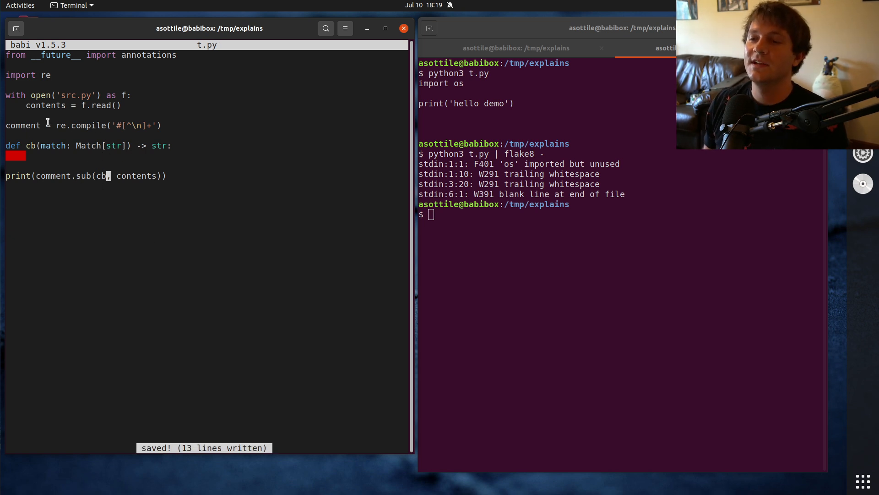
text(,)
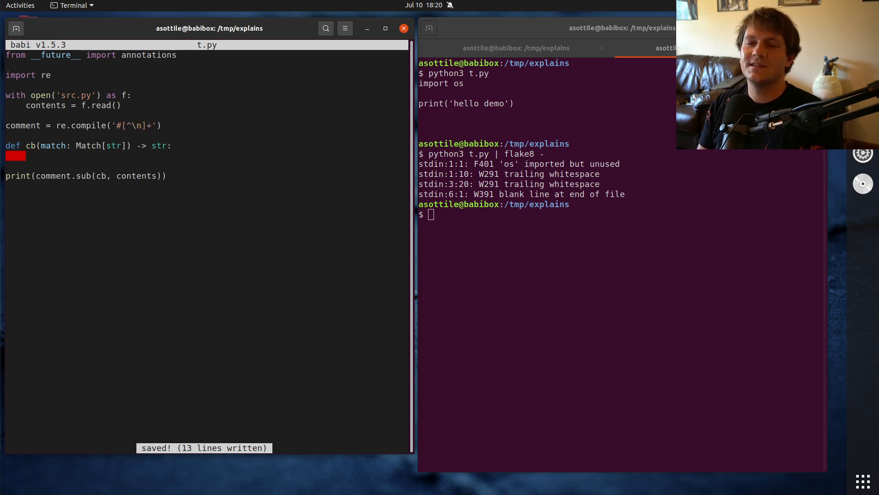
- Make cb return '#' plus len(match[1]) dots, using a regex capture group, and save
text(return '3)
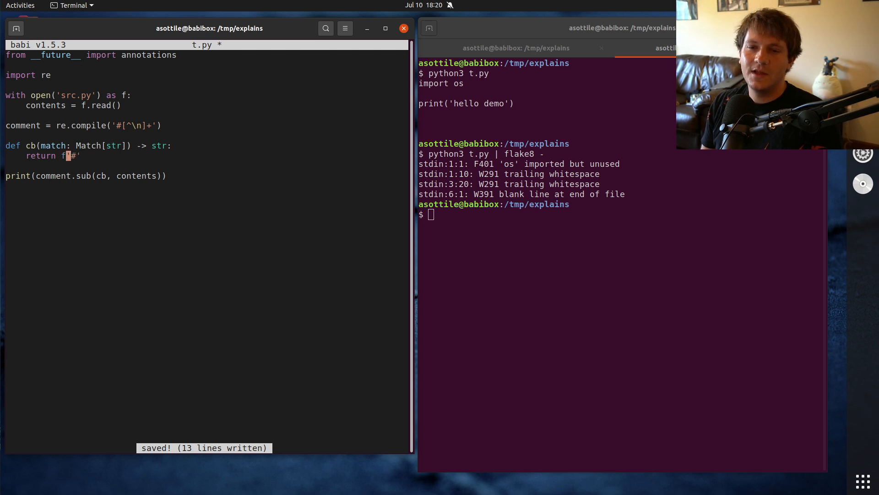
text({)
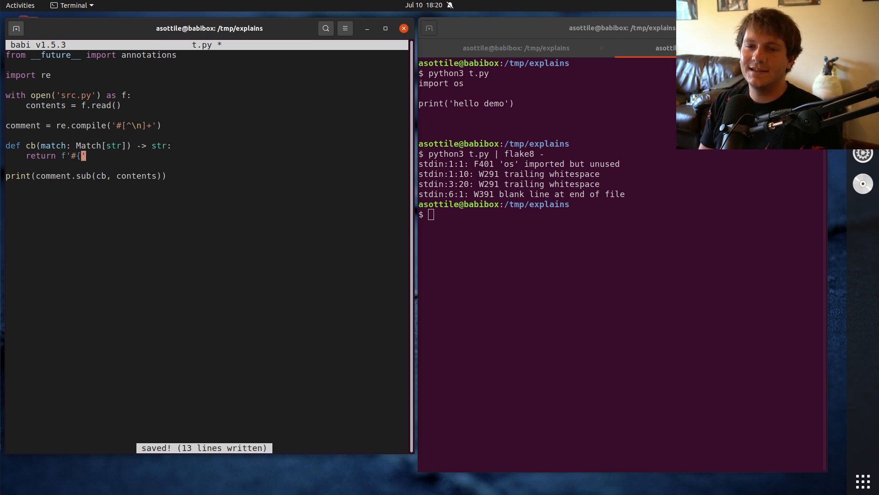
text(len(match)
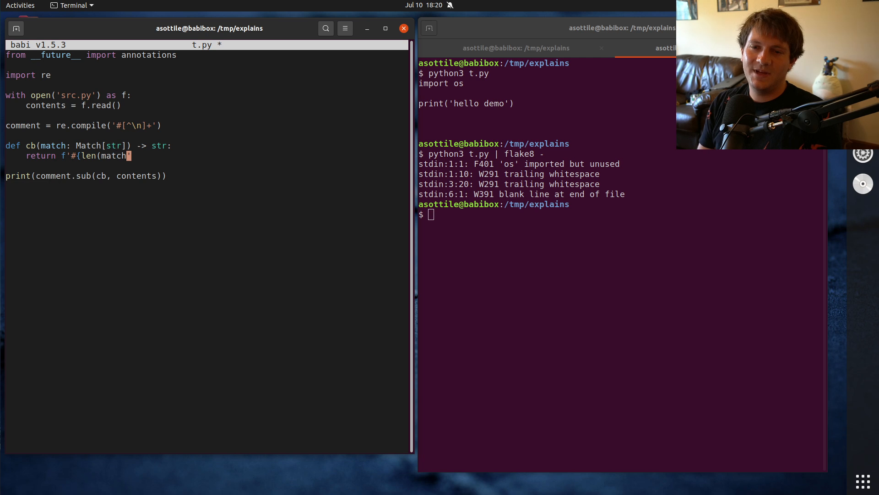
text([0])')
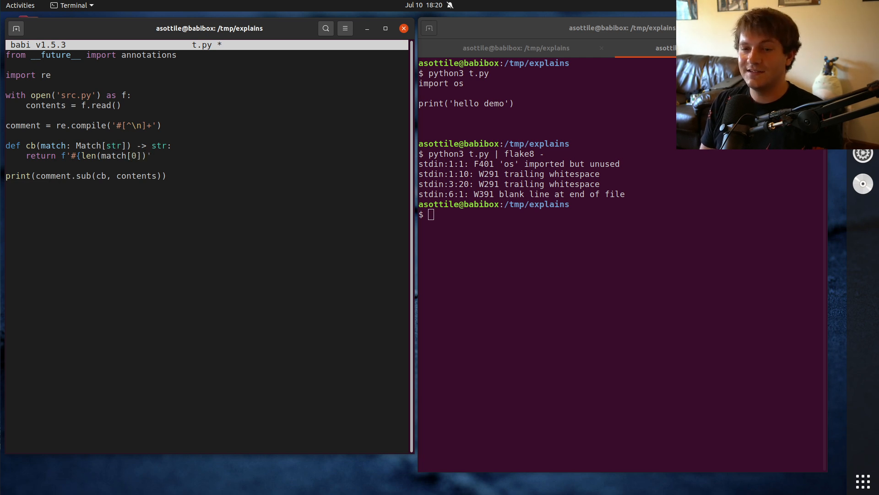
text(*)
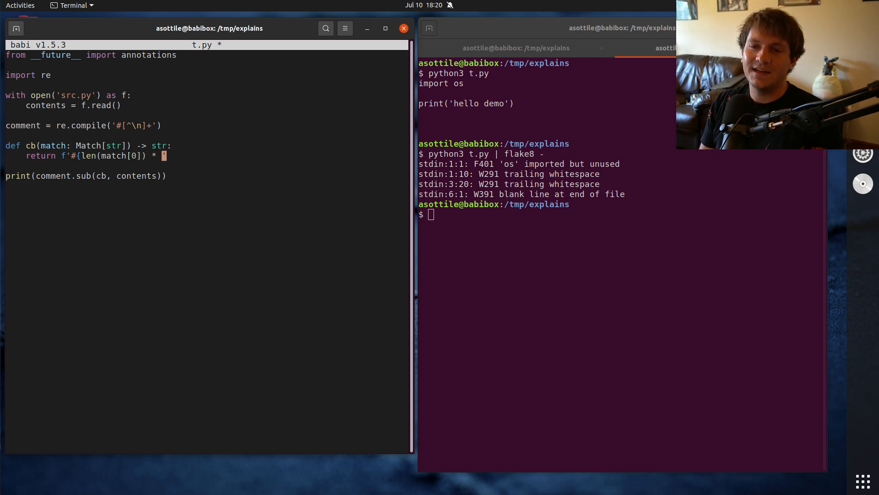
text('.'}')
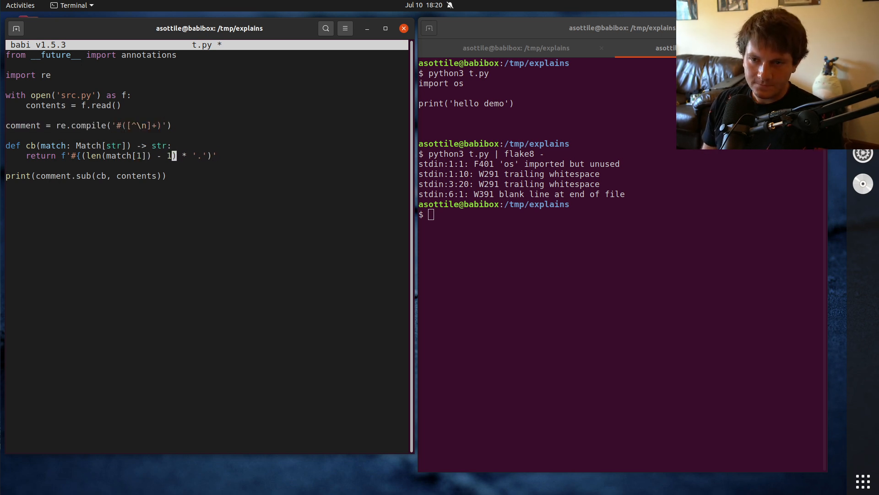
key(BackSpace)
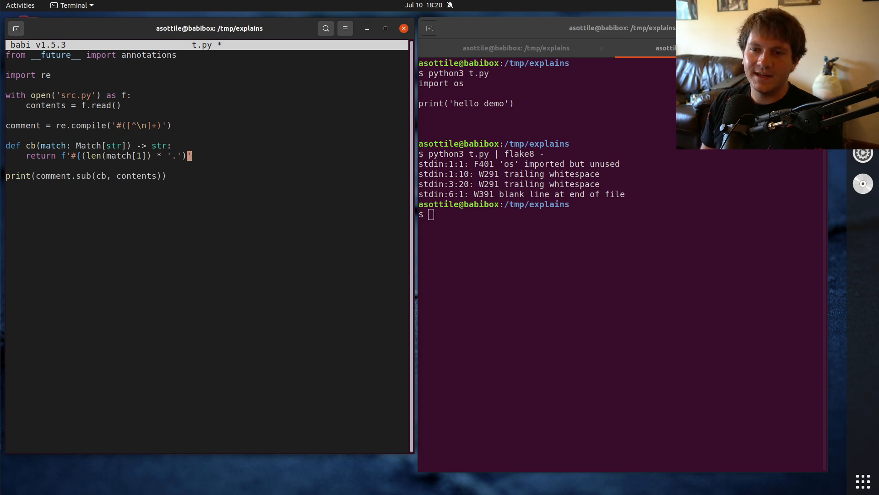
text("."})
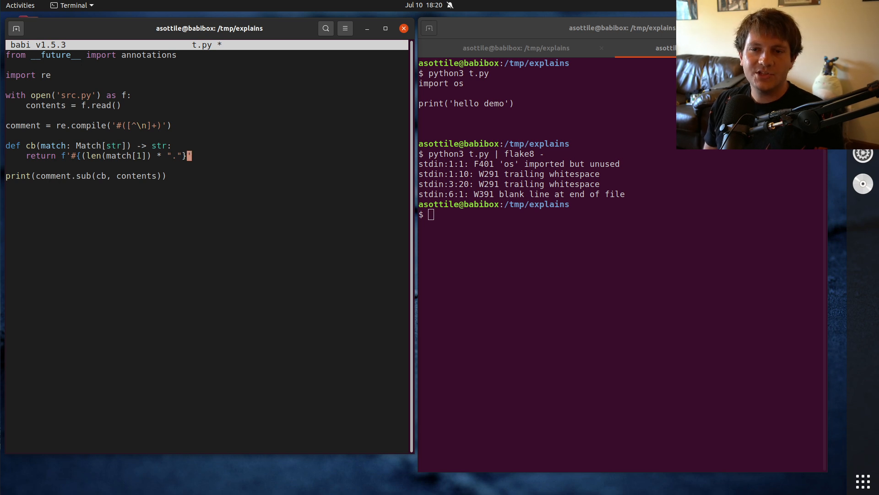
key(ctrl+s)
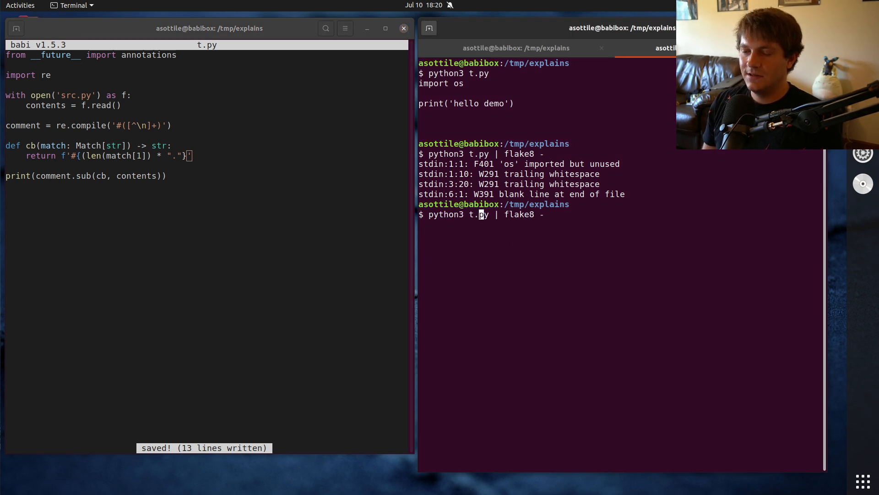
- Run t.py, fix the stray f-string parenthesis, and add end='' to print
key(Return)
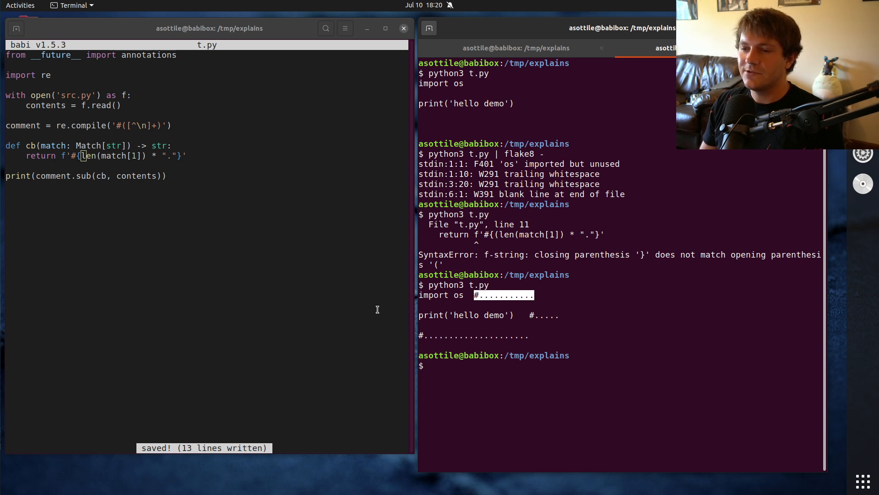
text(, end)
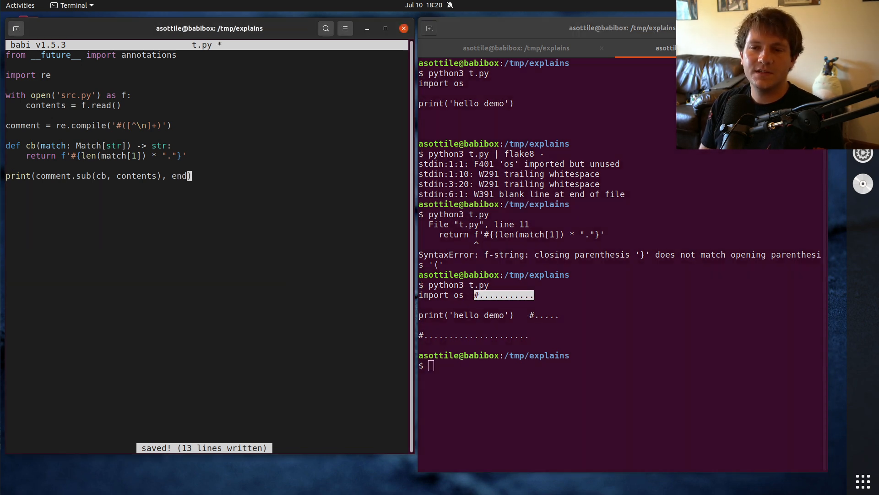
text('')
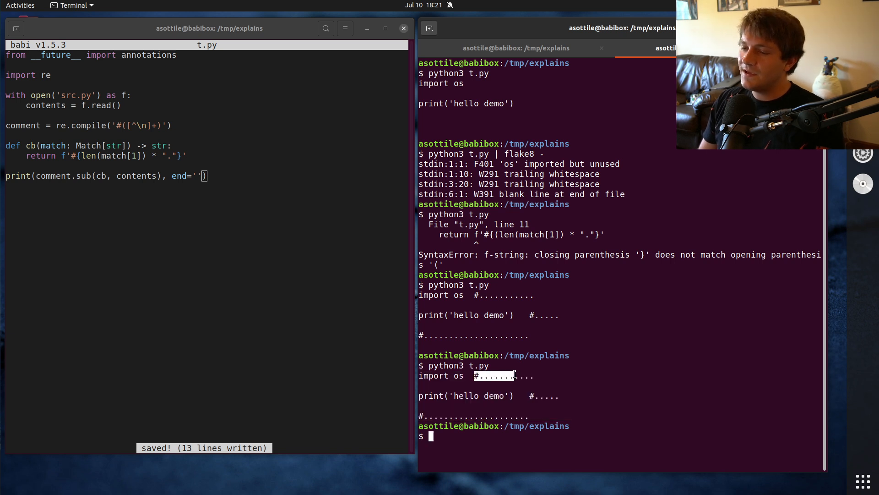
- Lint t.py's output with python3 t.py | flake8 -, flagging comments without a space
text(python3 t.py)
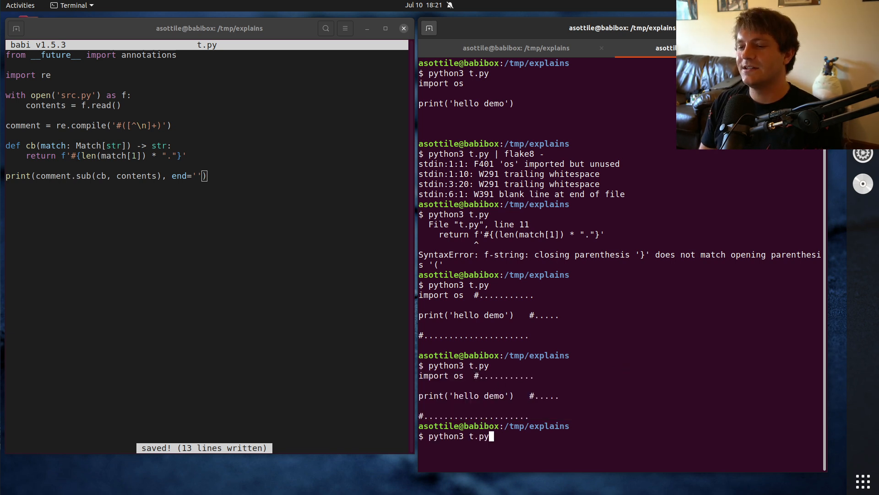
text(| flake8 -)
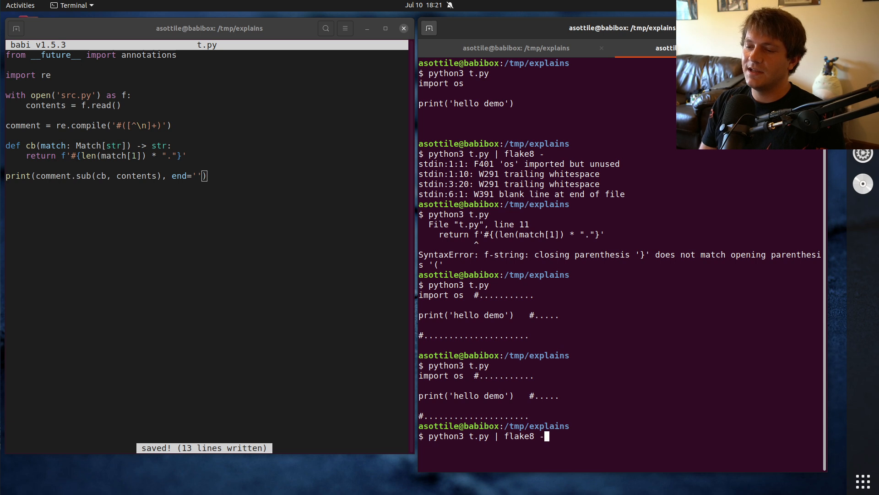
key(Return)
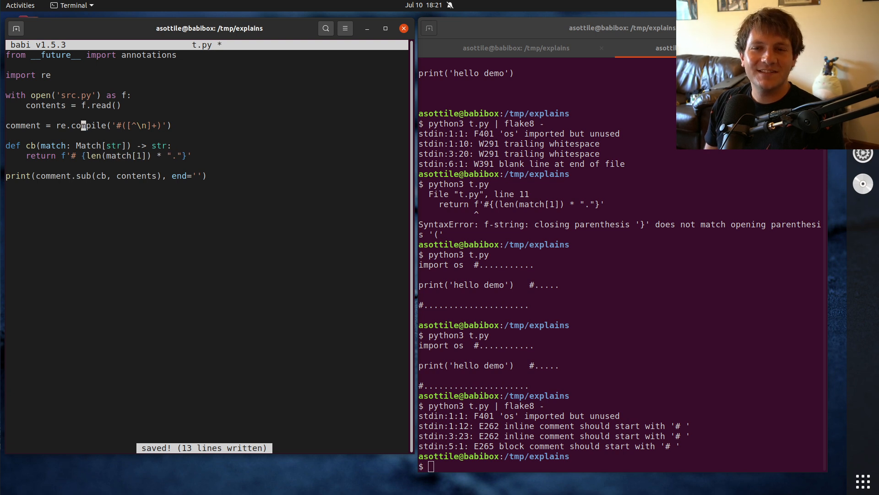
- Change the regex to '(# ?)([^\n]+)', save, and re-run flake8 on the output
text(?))
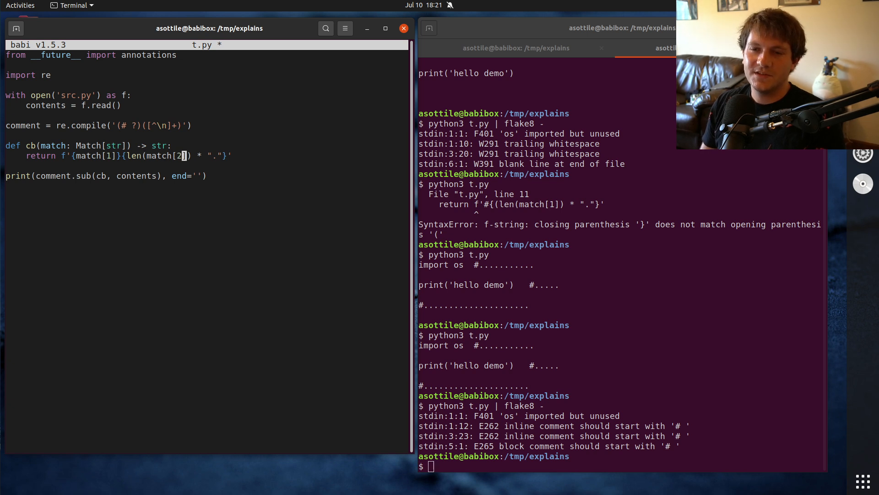
key(ctrl+s)
text(python3 t.py | flake8 -)
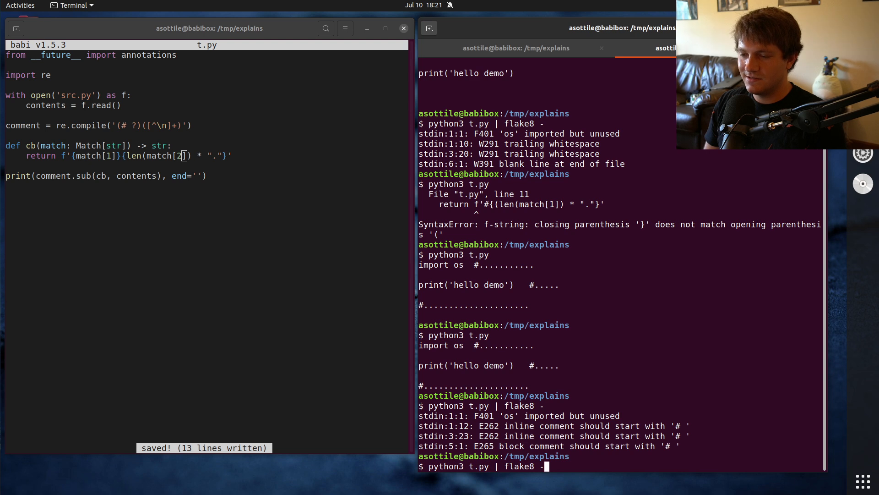
key(Return)
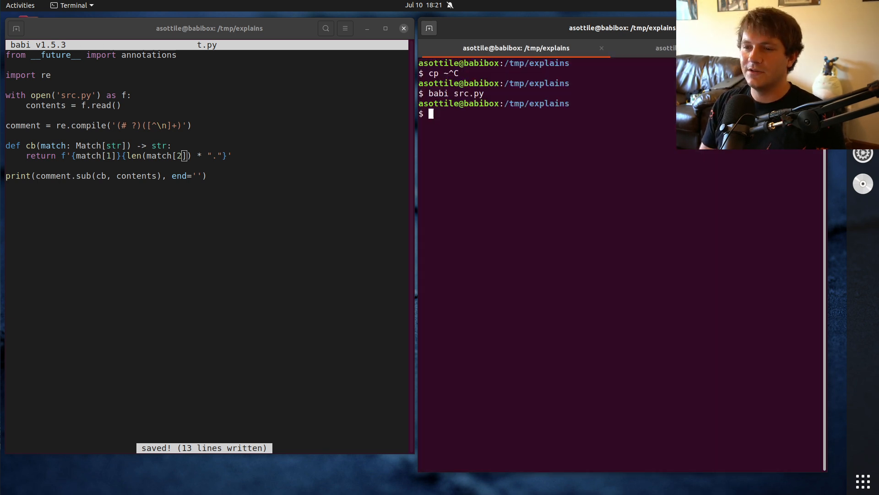
- Create a venv virtualenv, install yesqa, run it on src.py, and open yesqa.py source
text(virtualenv venv)
text(pip install y)
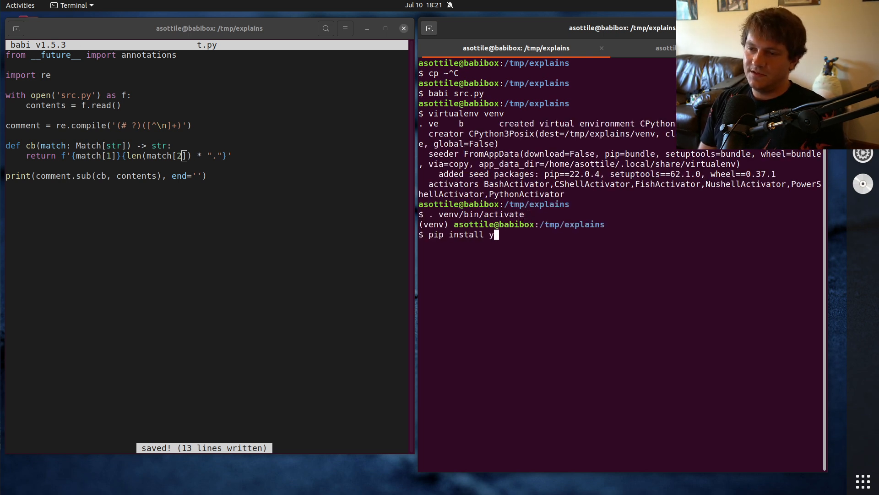
text(esqa)
text(nano src.py)
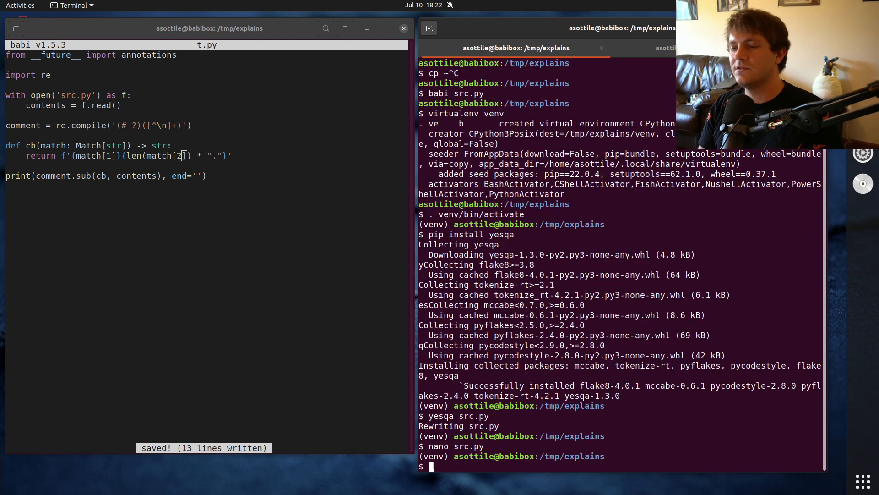
text(nano venv/lib/python3.8/site-packages/)
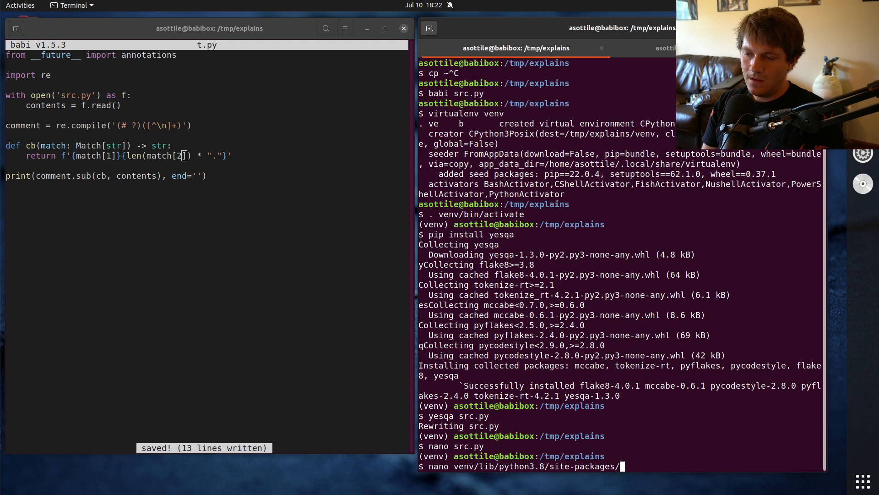
text(yesqa.py)
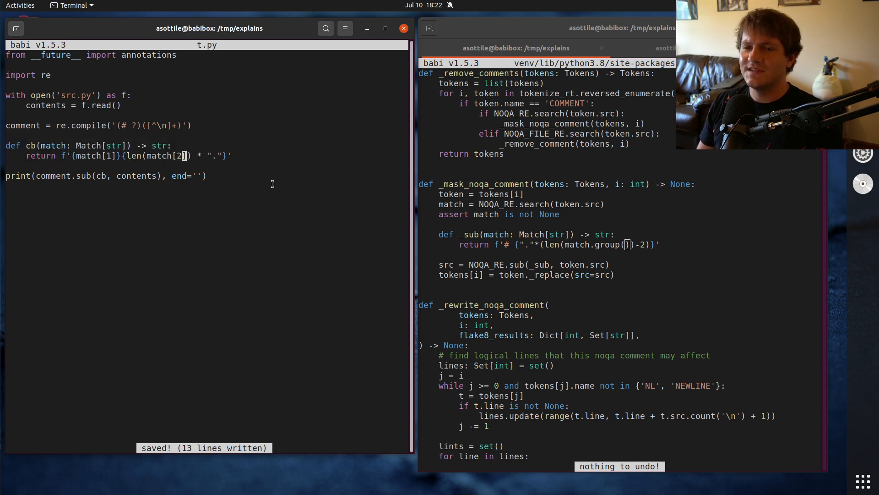
mouse_move(248, 187)
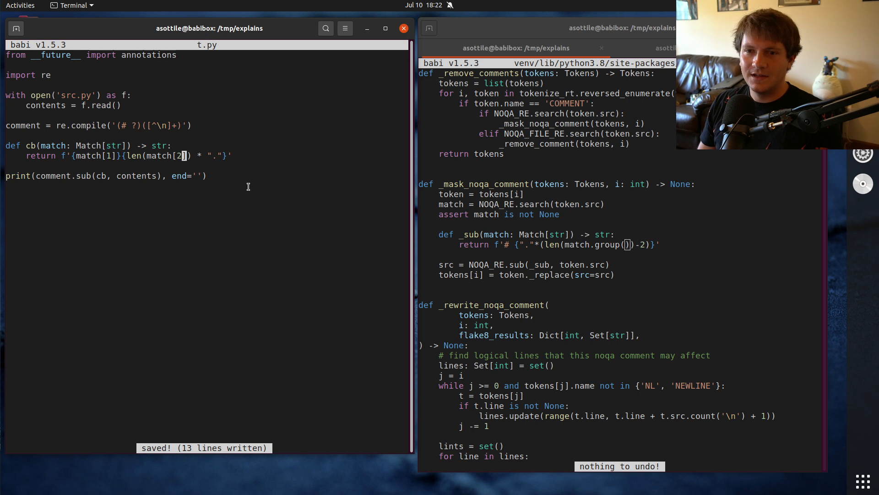